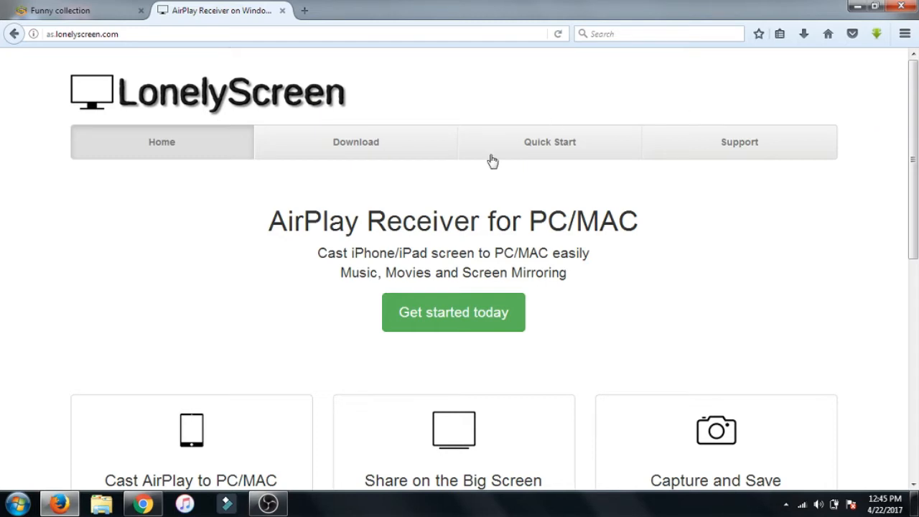
pyautogui.moveTo(422, 325)
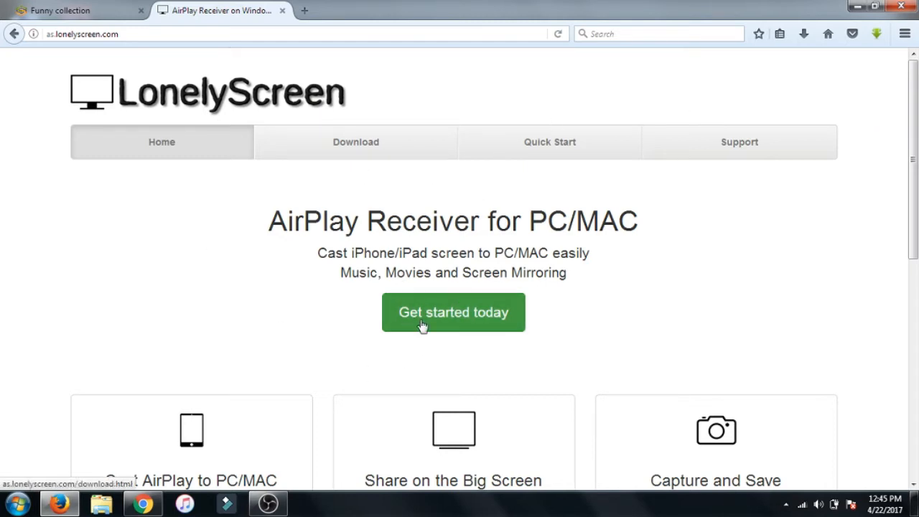
# Step: Go from the LonelyScreen home page to the Windows download page for version 1.2.15
pyautogui.click(453, 312)
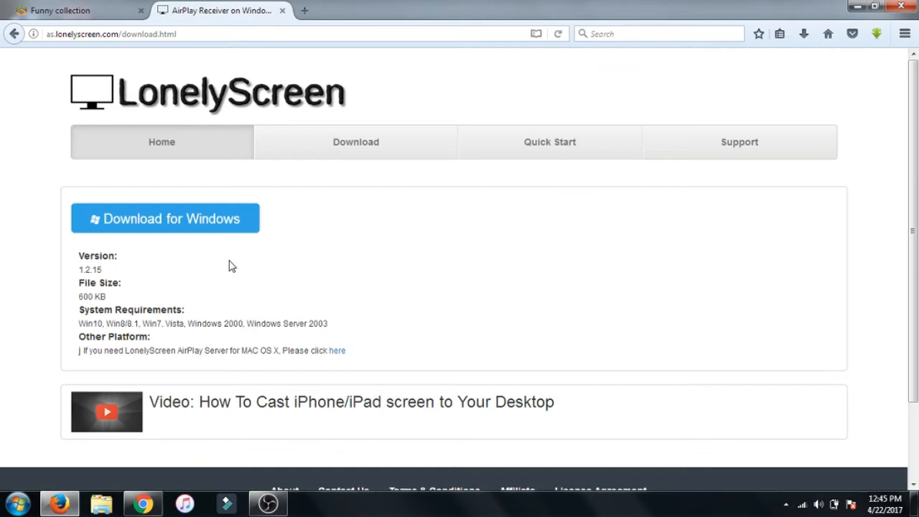
pyautogui.moveTo(198, 253)
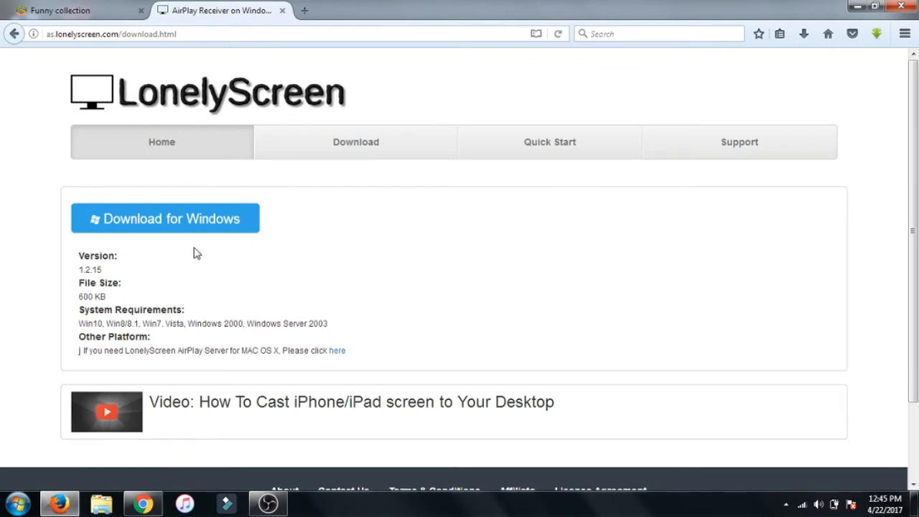